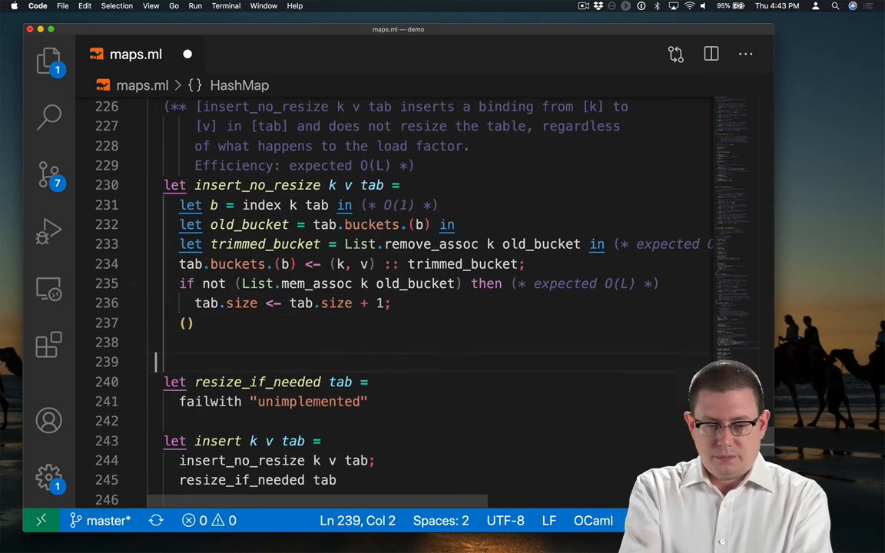
type("(** [resize_if_needed tab] *)")
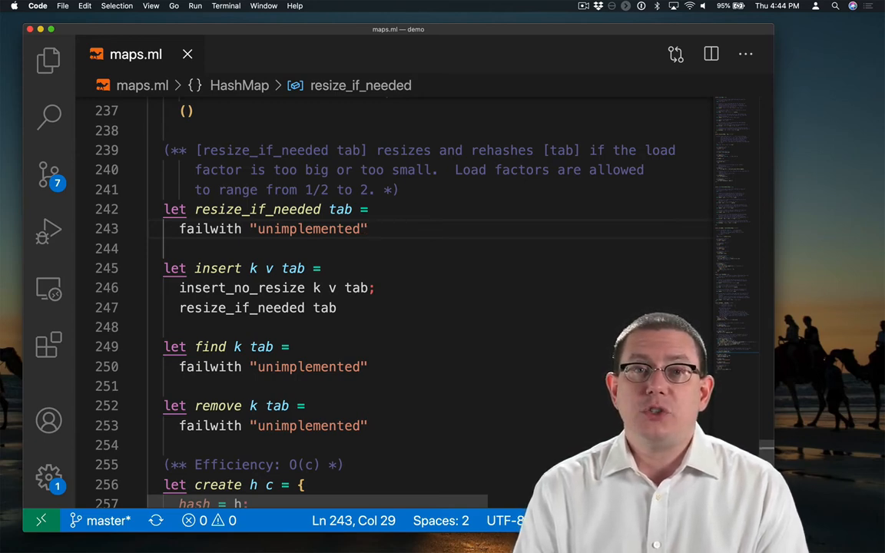
type("let lf = load_factor tab in")
left_click(437, 249)
type("if lf > 2.0 then")
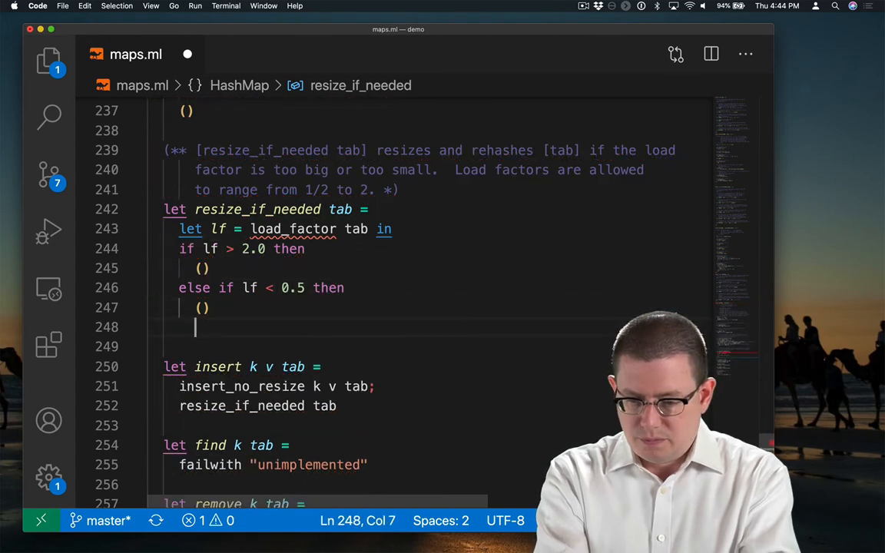
type("else")
type("(")
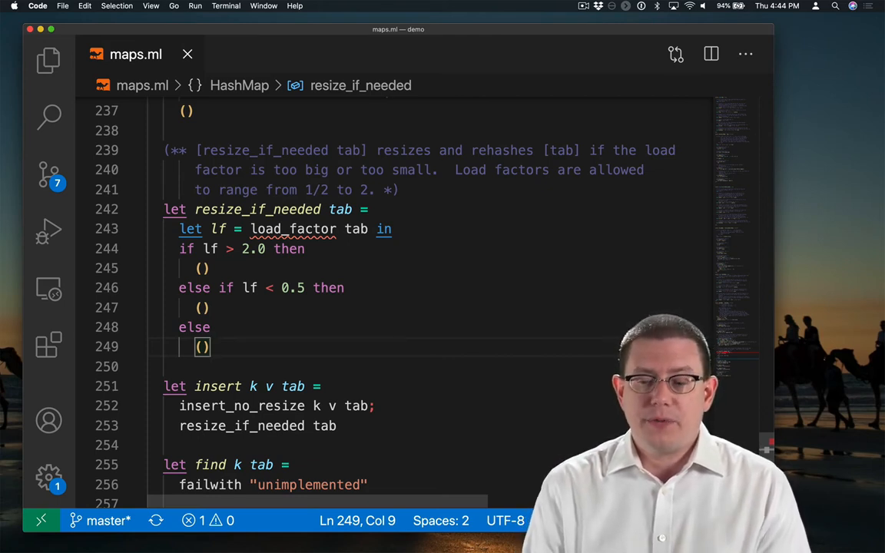
type("le")
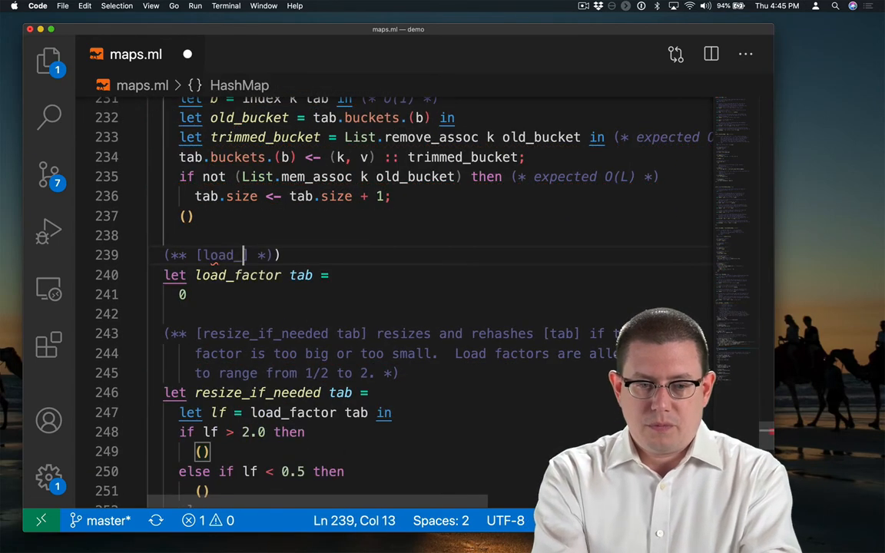
type("factor tab] is the load factor of [tab], i.e.,")
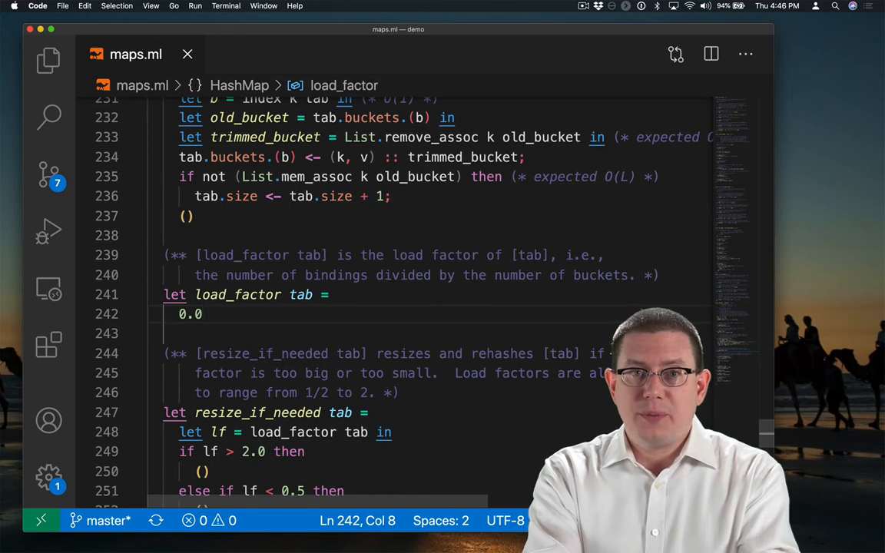
type("tab.size /. float_of_int (capacity tab")
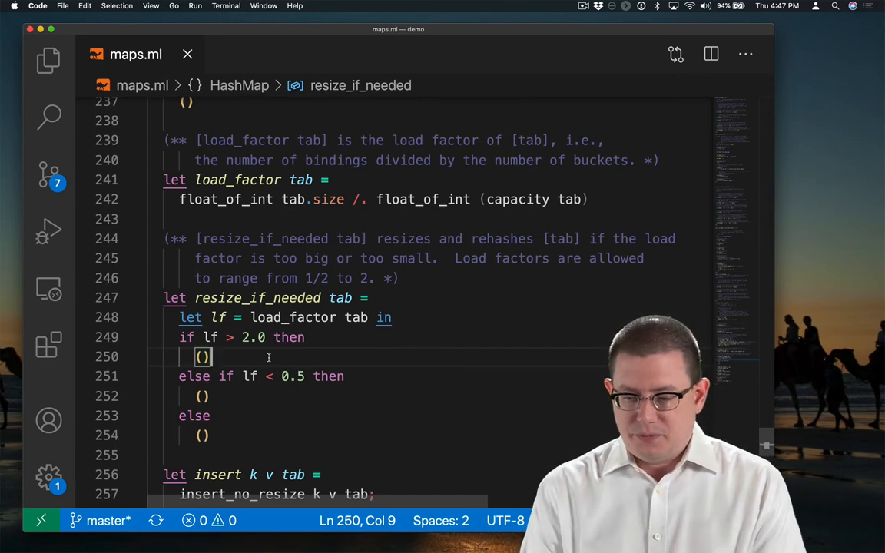
type("rehash tab (capacit")
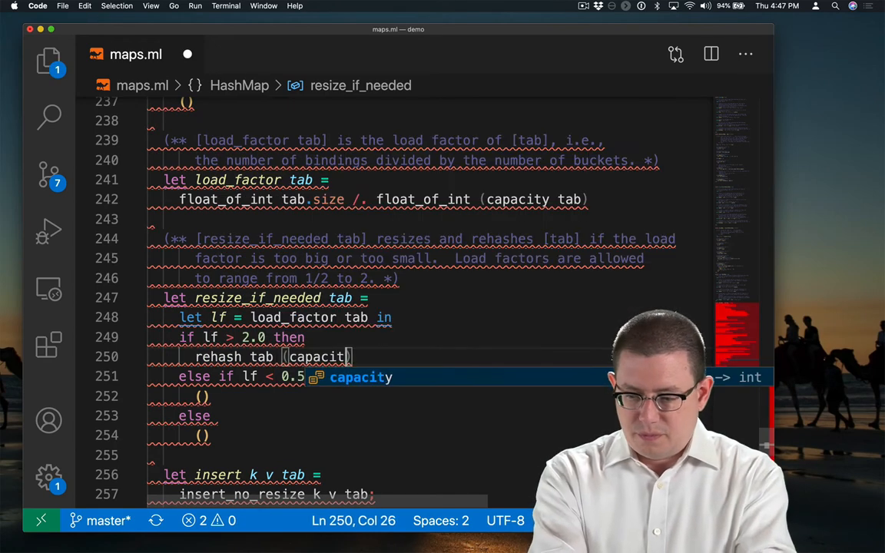
type("tab * 2)")
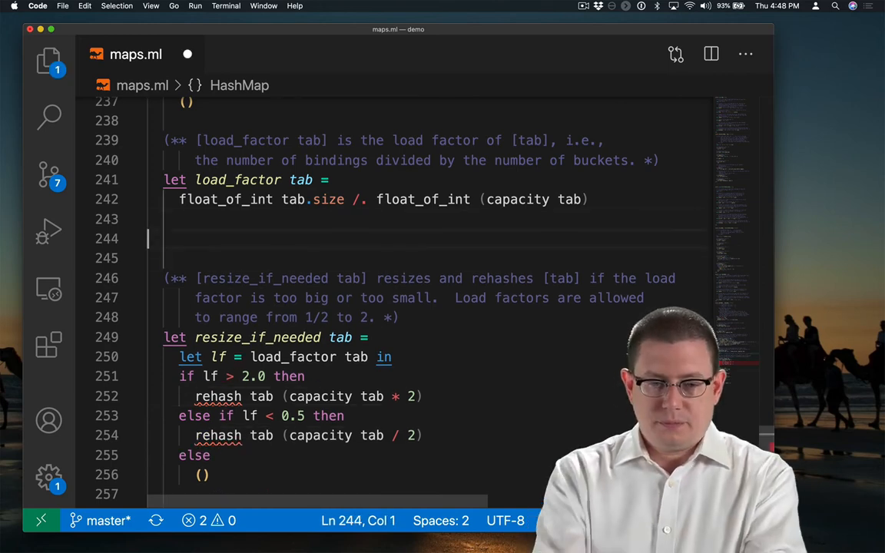
type("let rehash tab new_capacity =")
type("(**  *")
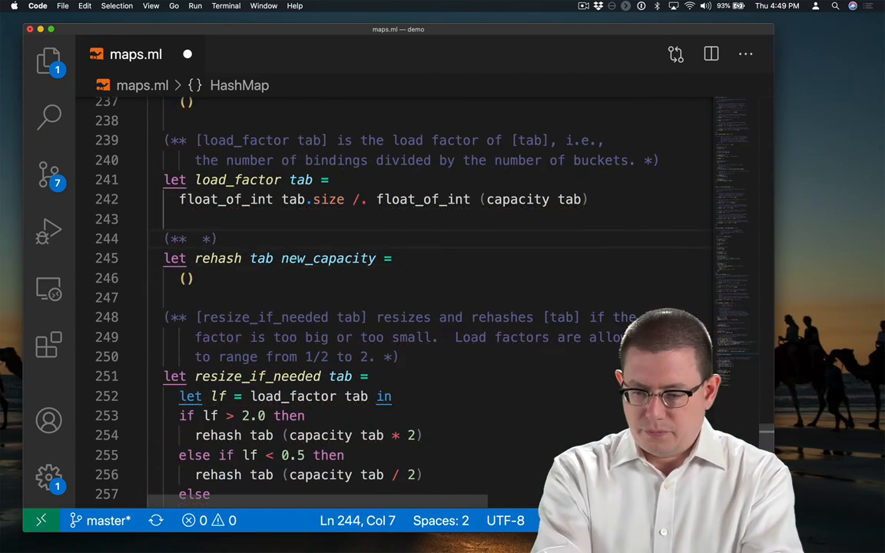
type("[rehash tab new_capacity] replaces the buckets array of [tab]")
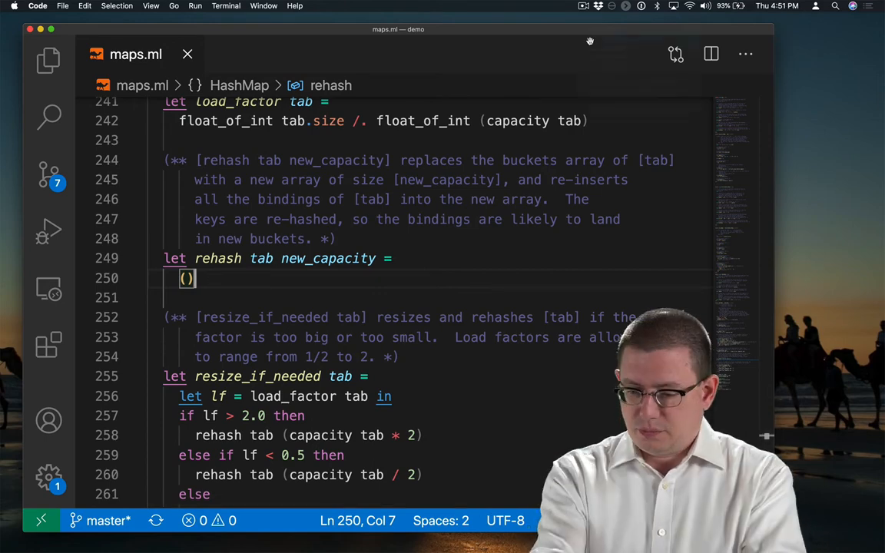
type("let old_buckets = tab.buckets")
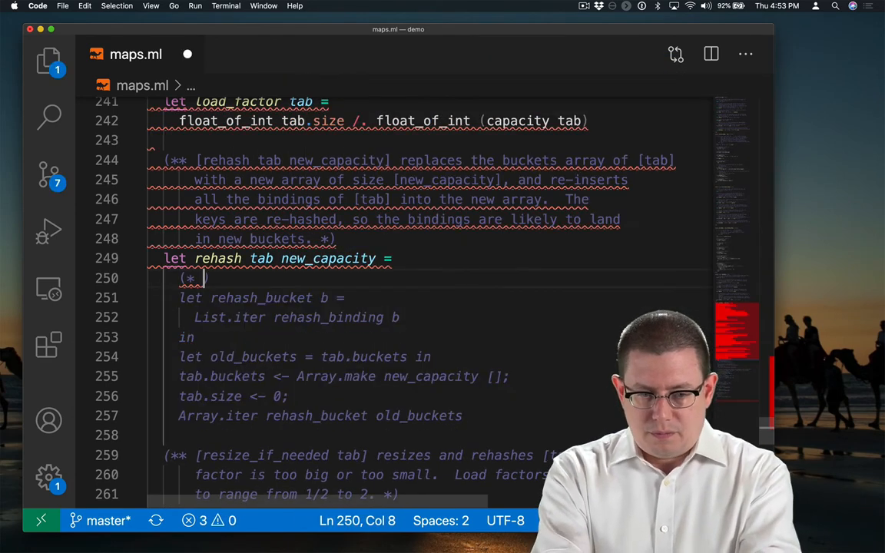
type("insert all bindings*)")
type("let rehash_binding (")
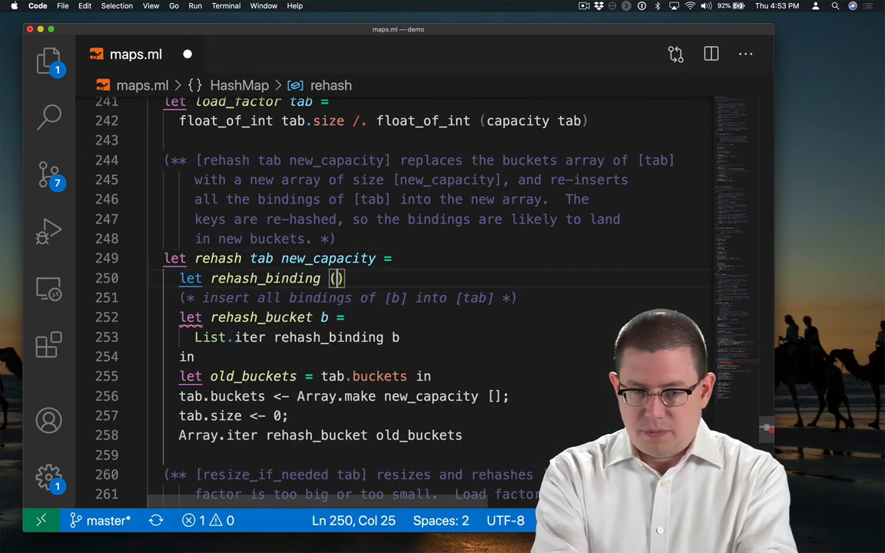
type("(k, v) =")
type("insert_no_resize k v tab")
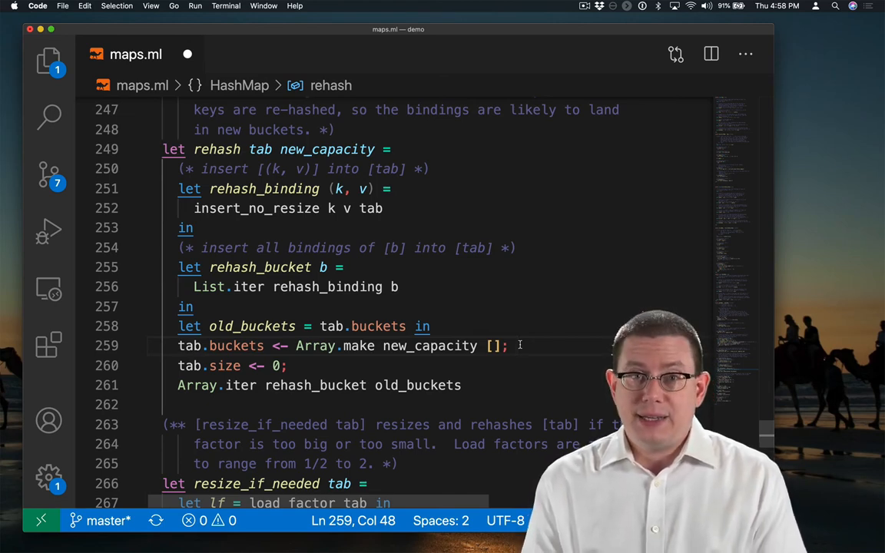
type("(* )")
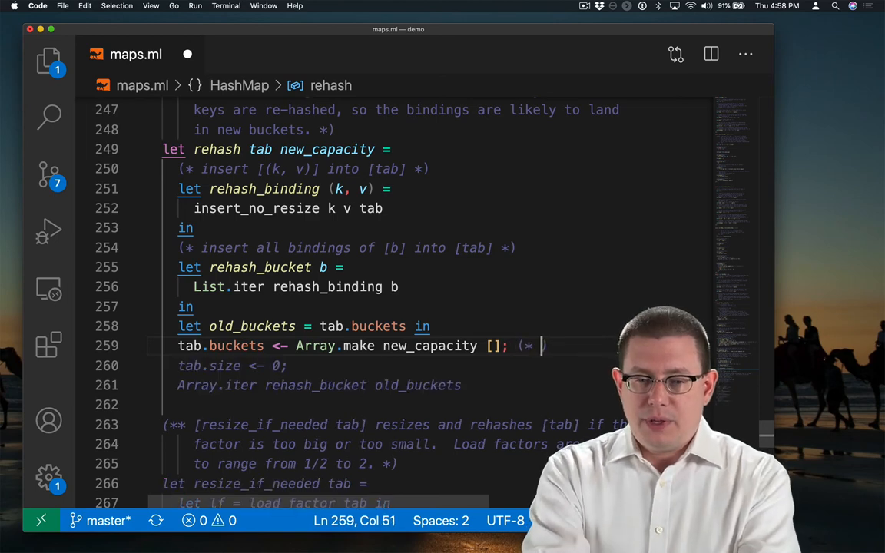
type("O(n) *)")
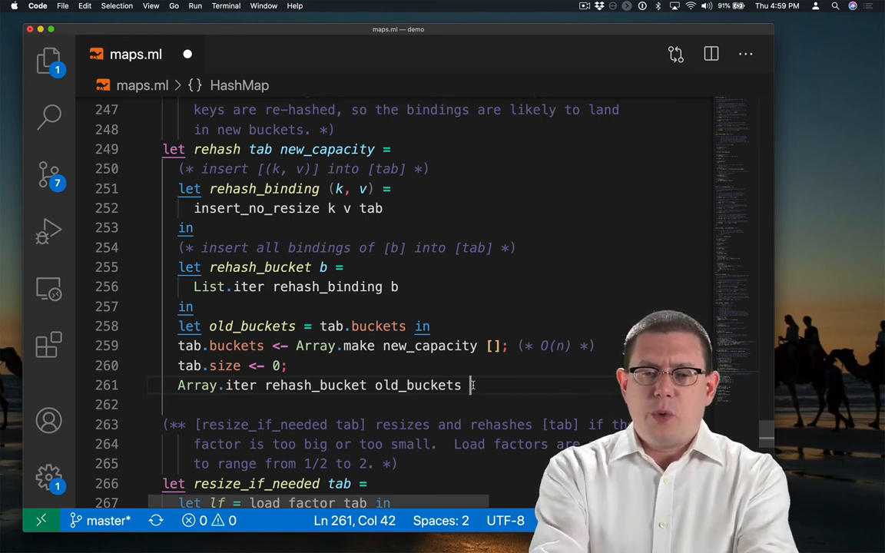
type("(* O(")
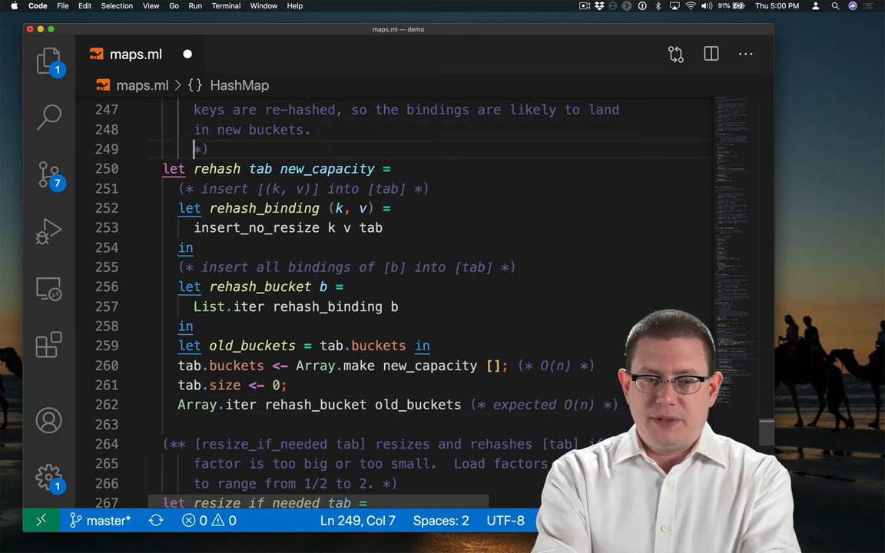
type("Effic")
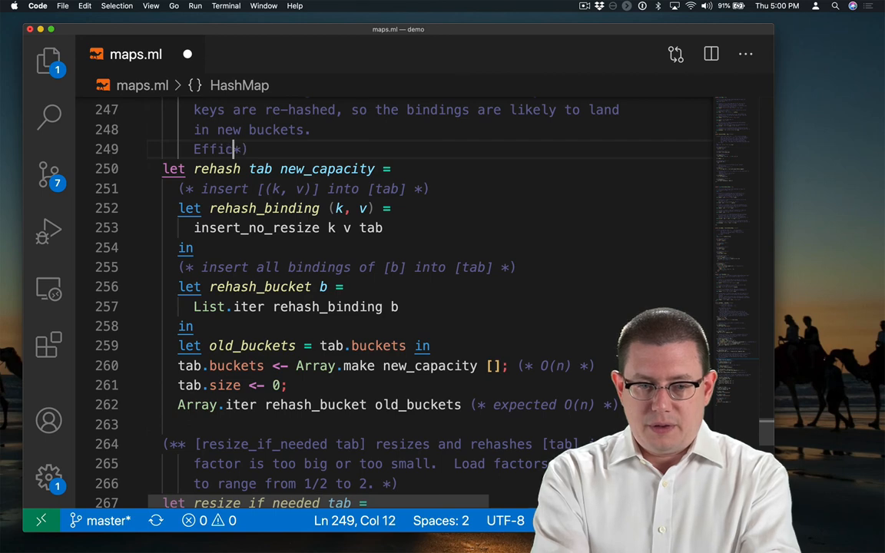
type("iency:")
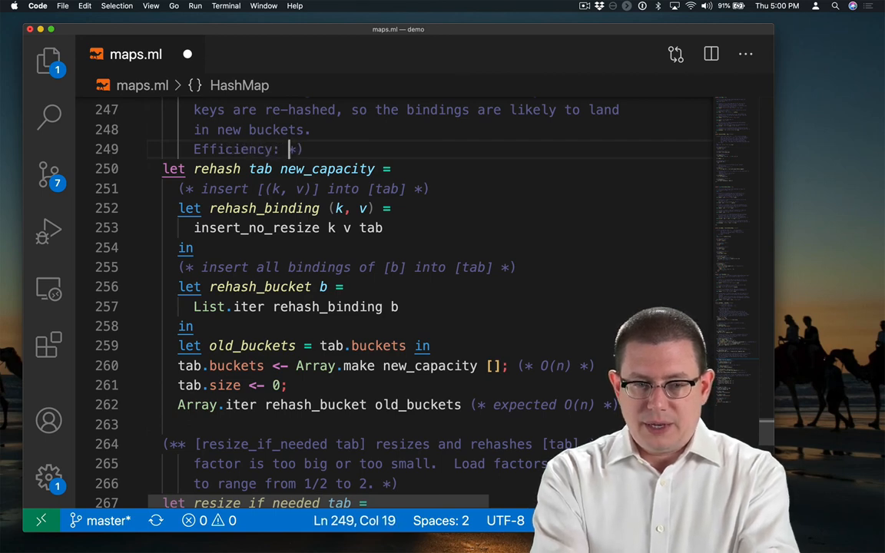
type("expected")
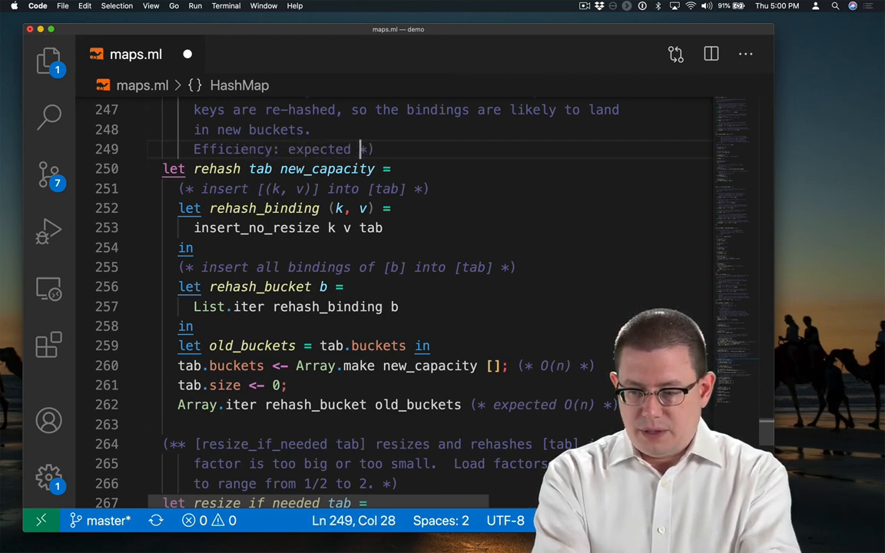
type("O(n)")
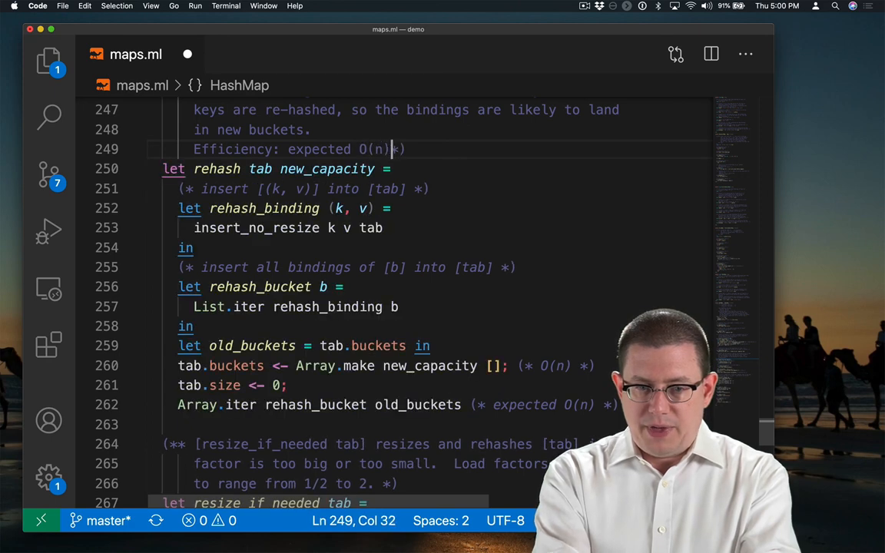
type(", where n is the number of bindings.")
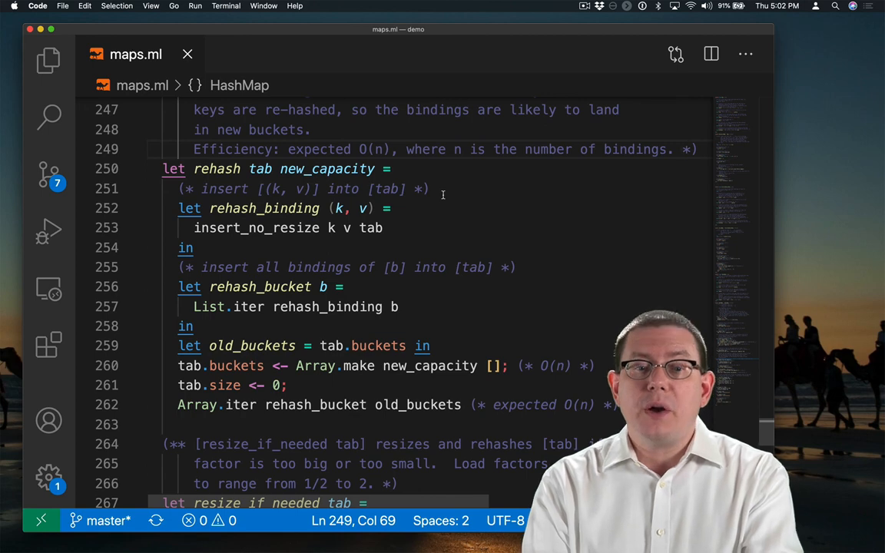
scroll("down", 3)
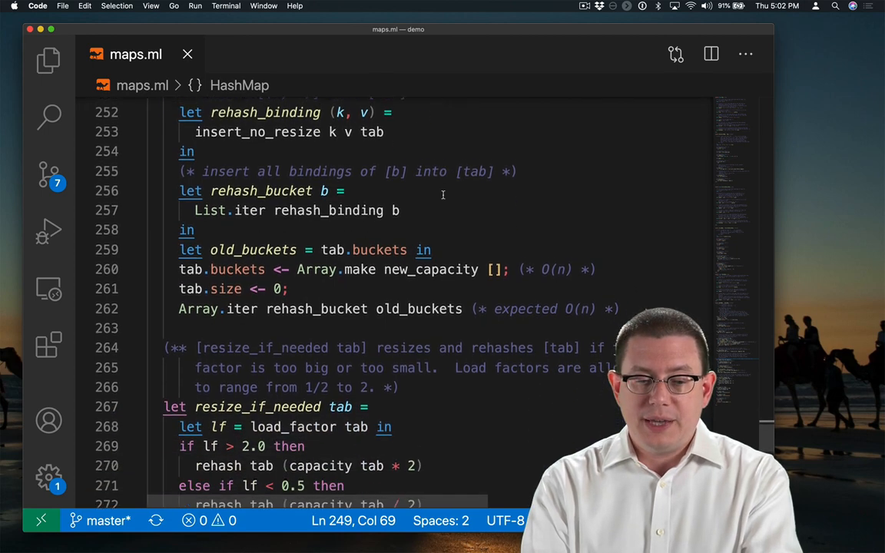
scroll("down", 3)
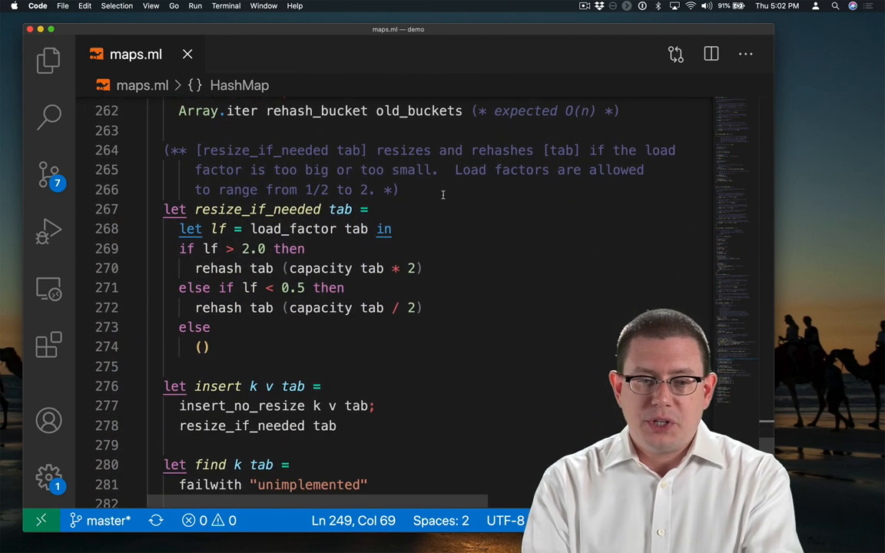